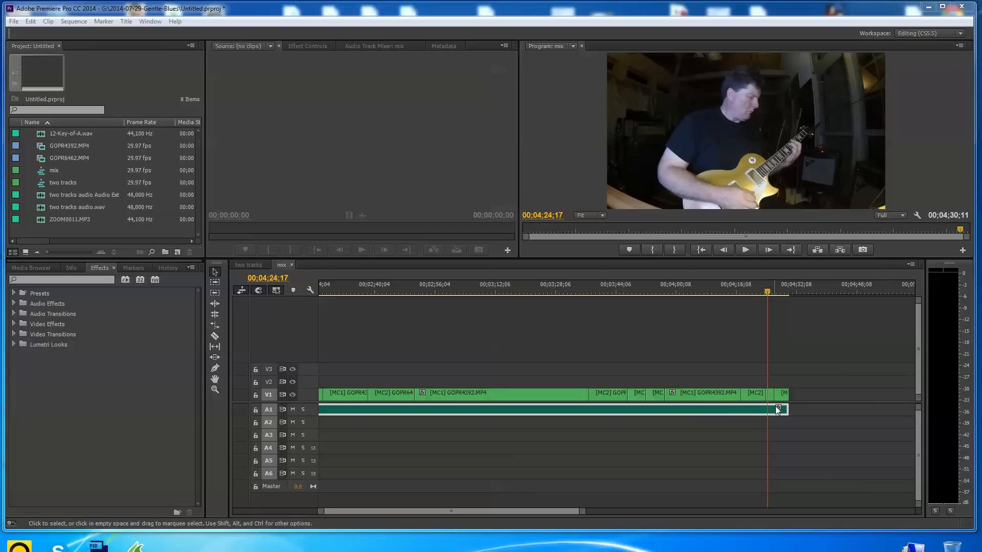
pyautogui.moveTo(781, 344)
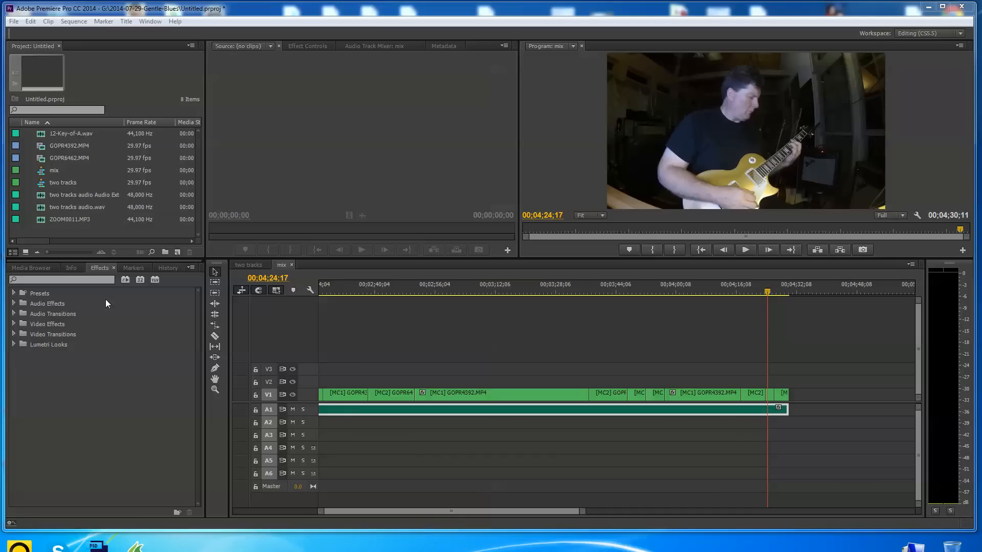
pyautogui.moveTo(760, 268)
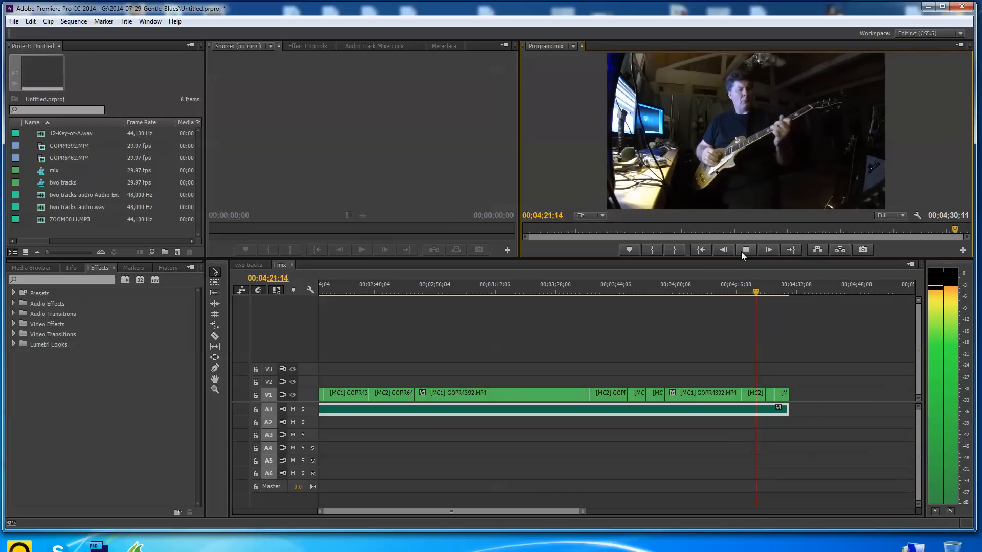
# Step: Pause the preview and search Effects for 'constant' to show Constant Gain and Constant Power
pyautogui.click(766, 250)
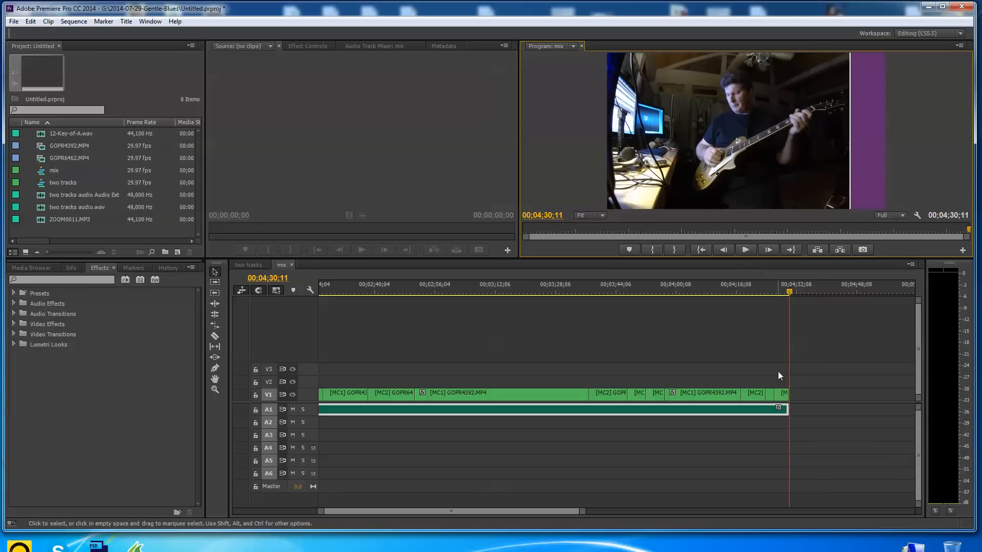
pyautogui.moveTo(794, 392)
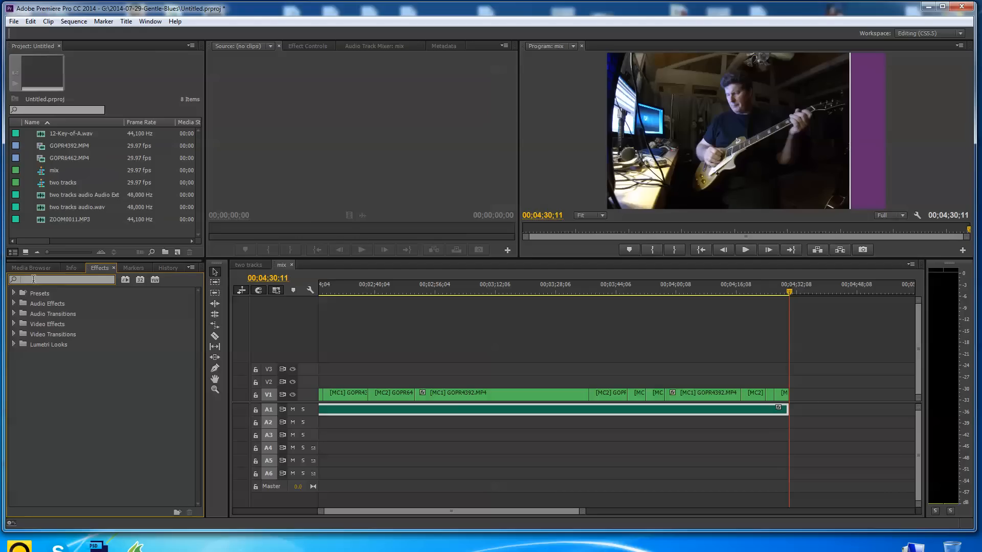
pyautogui.write('constant')
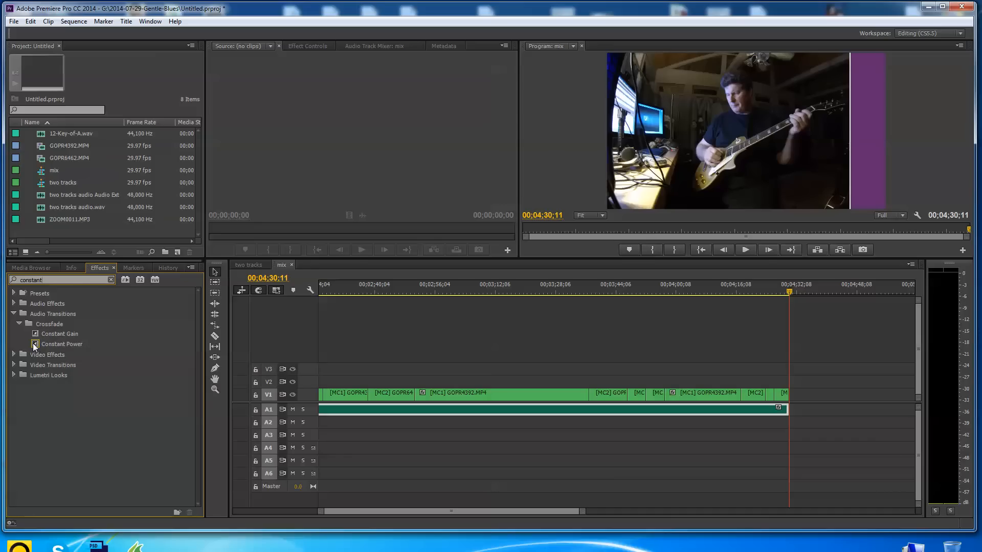
pyautogui.moveTo(71, 348)
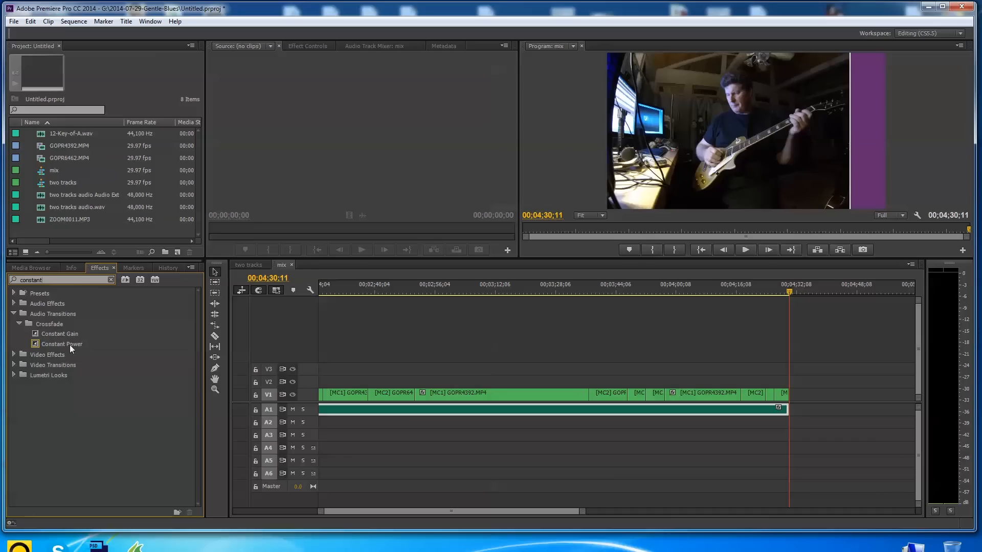
# Step: Pick the Constant Power crossfade in the Effects panel for the A1 fade-out
pyautogui.click(61, 344)
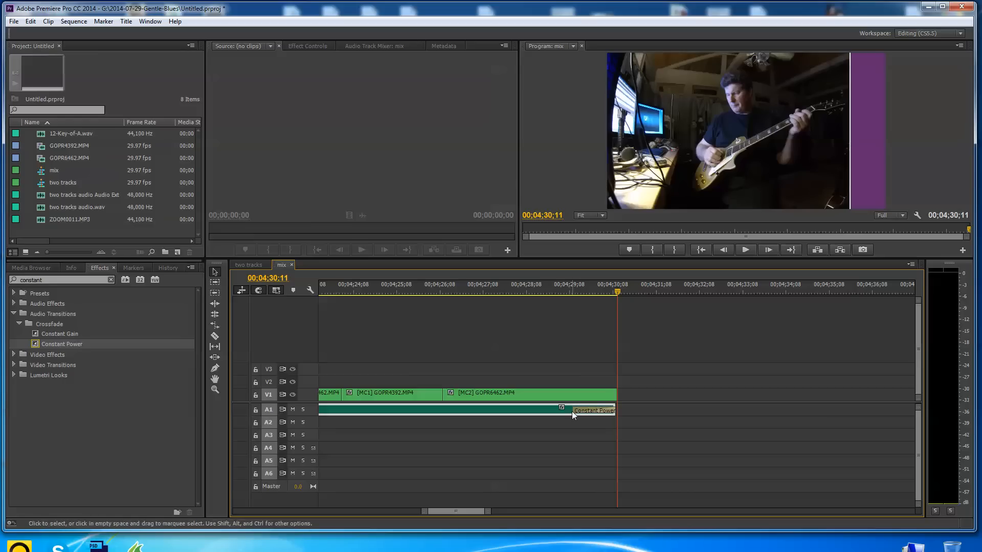
pyautogui.moveTo(454, 490)
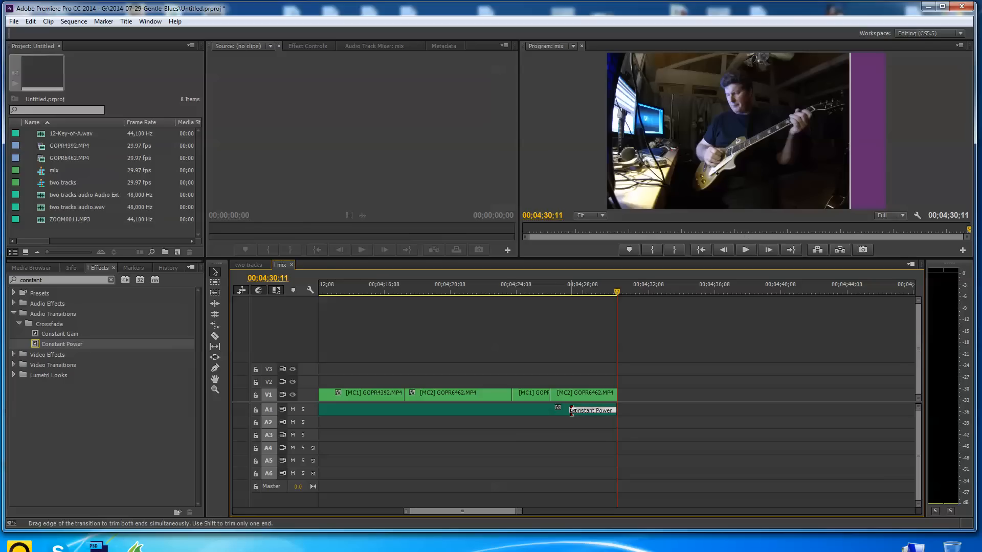
pyautogui.moveTo(590, 410)
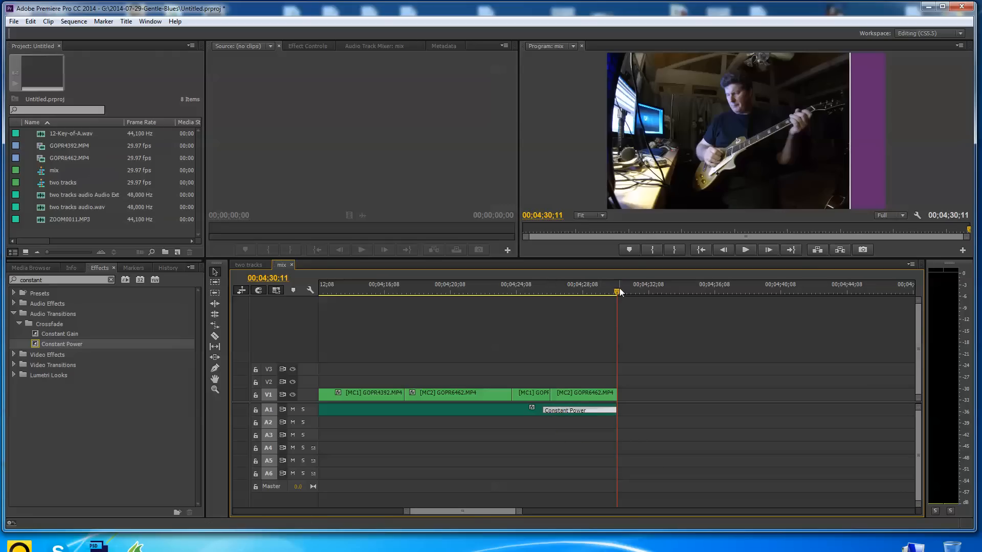
pyautogui.click(723, 250)
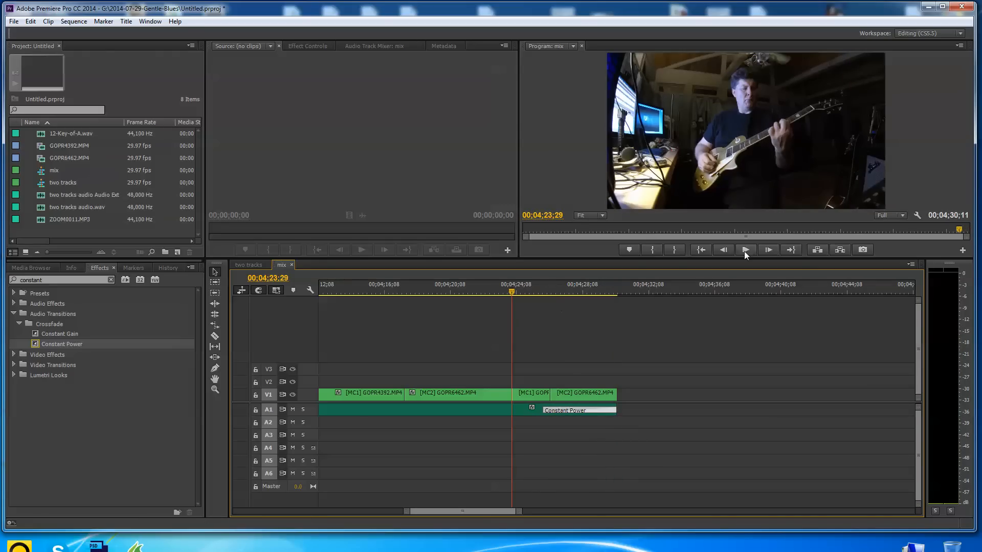
pyautogui.click(744, 250)
pyautogui.write('c')
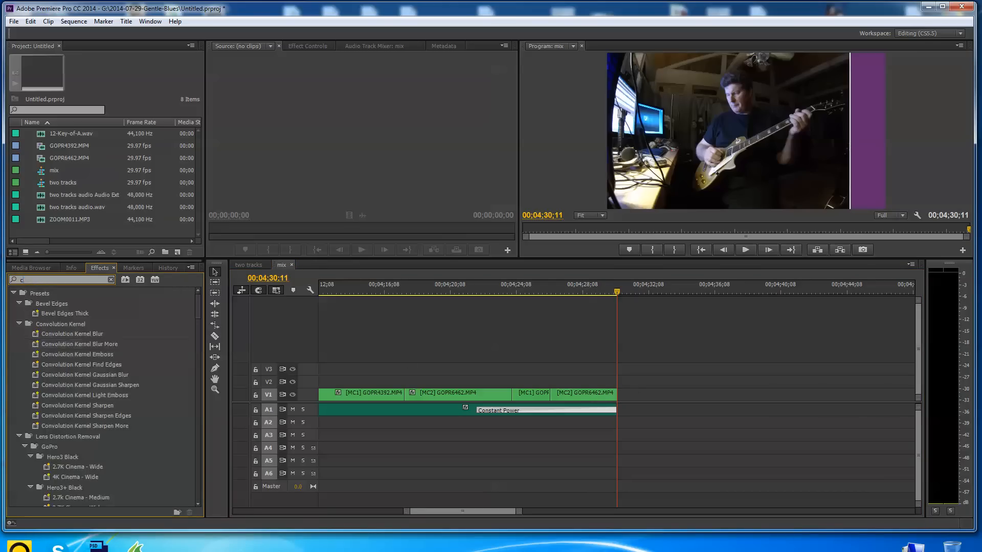
# Step: Add a Cross Dissolve to the end of the V1 clip and confirm its duration
pyautogui.write('ros')
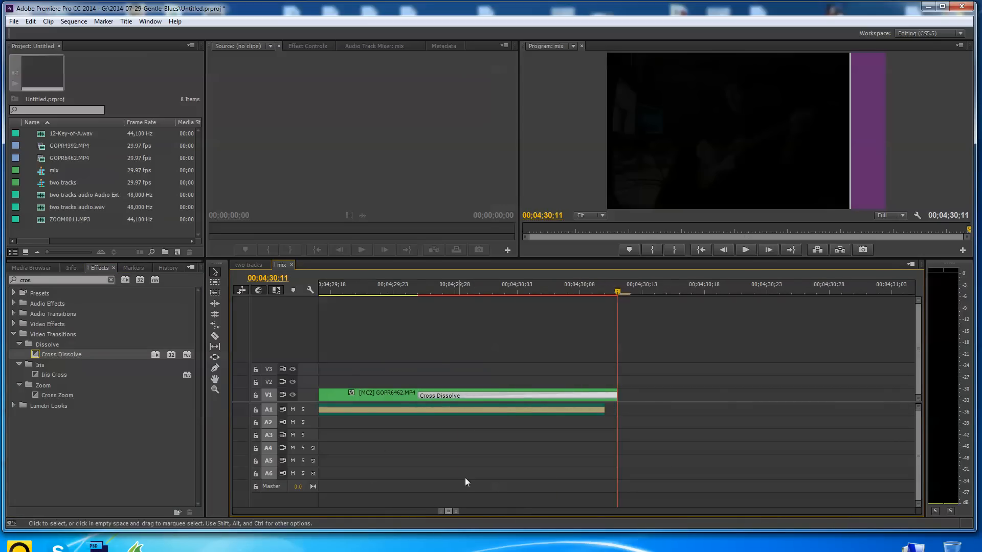
pyautogui.doubleClick(438, 396)
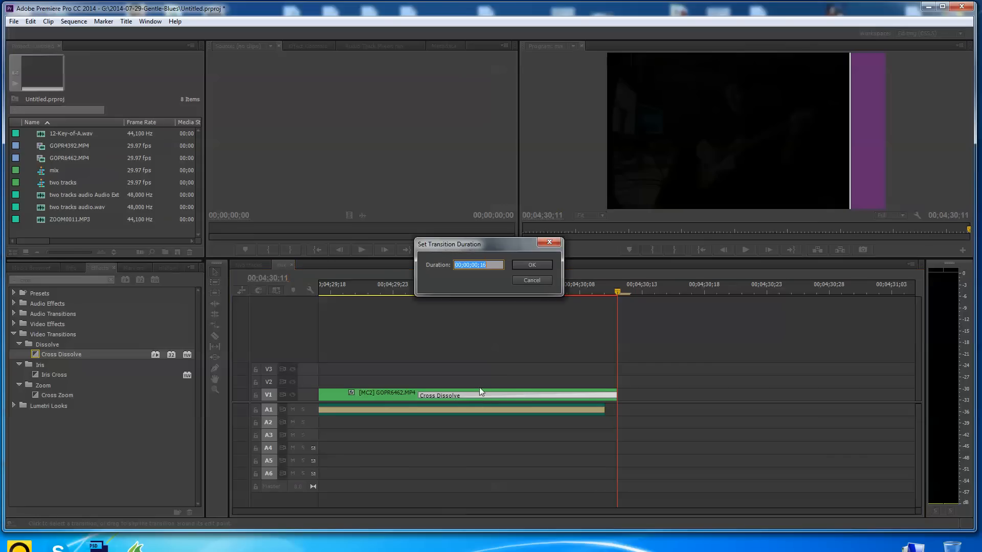
pyautogui.click(531, 264)
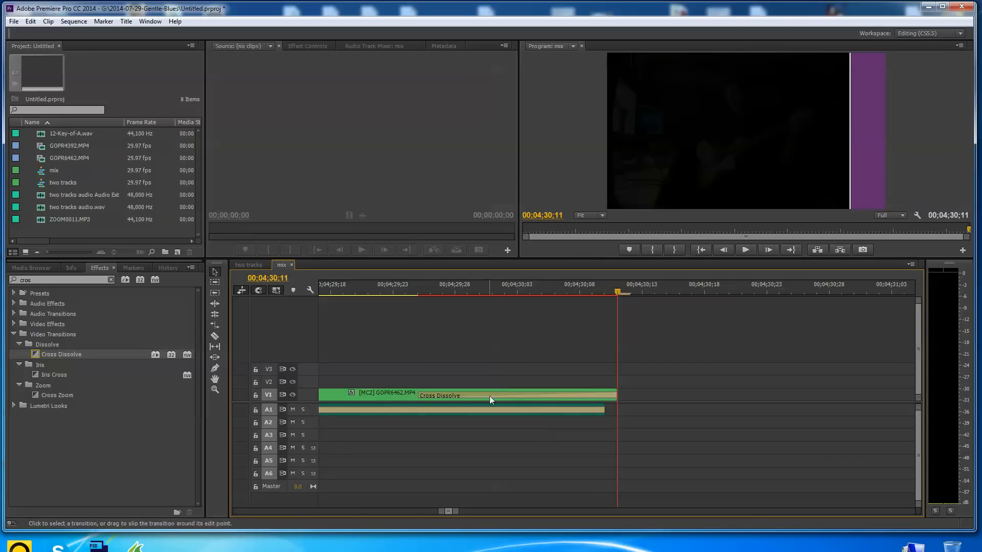
pyautogui.click(514, 396)
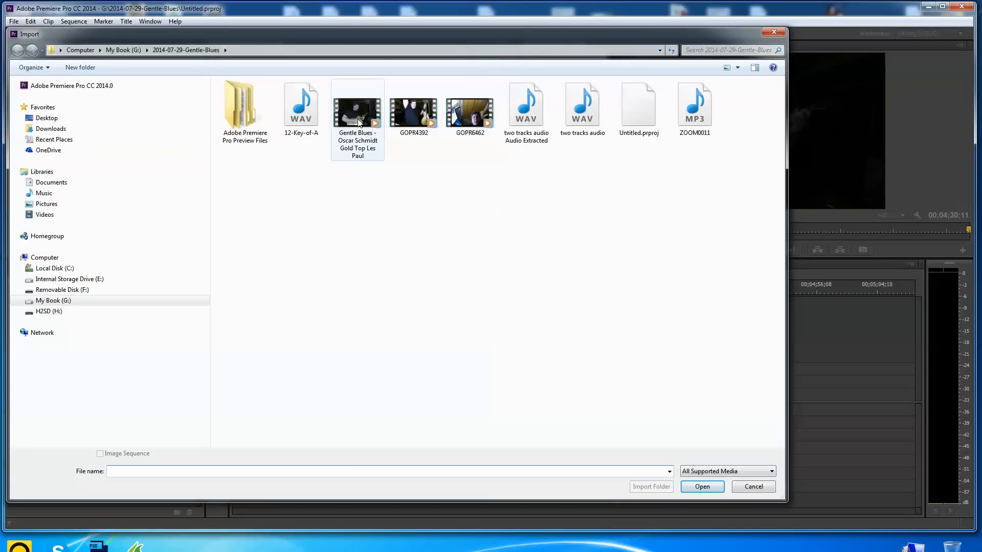
# Step: Import the Gentle Blues video, then Heapin Helpin of Blues from its footage folder
pyautogui.click(357, 112)
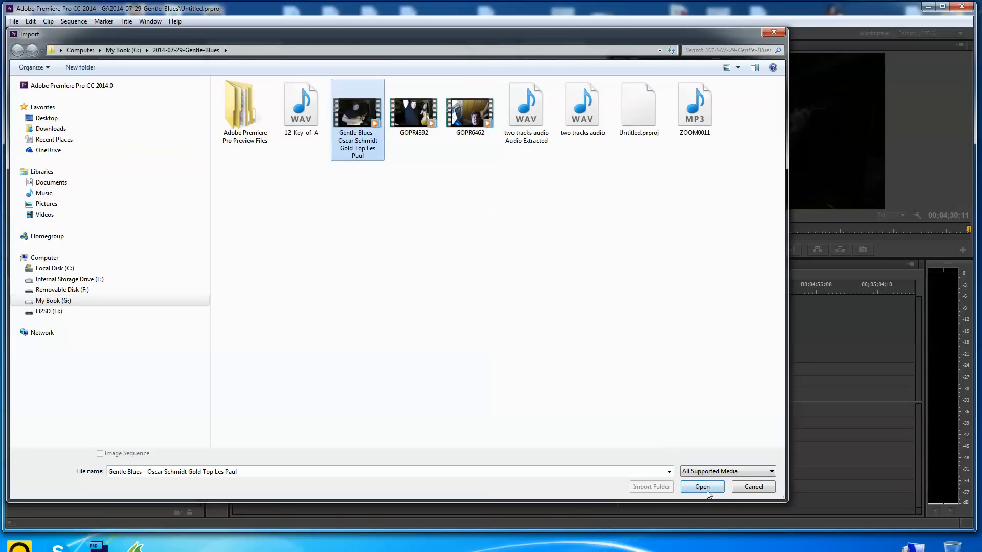
pyautogui.click(701, 486)
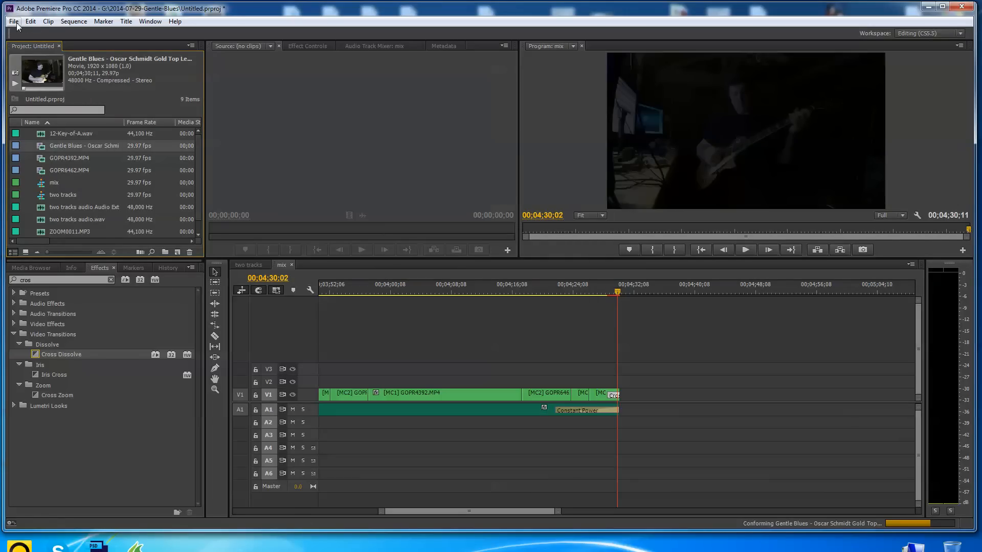
pyautogui.click(13, 20)
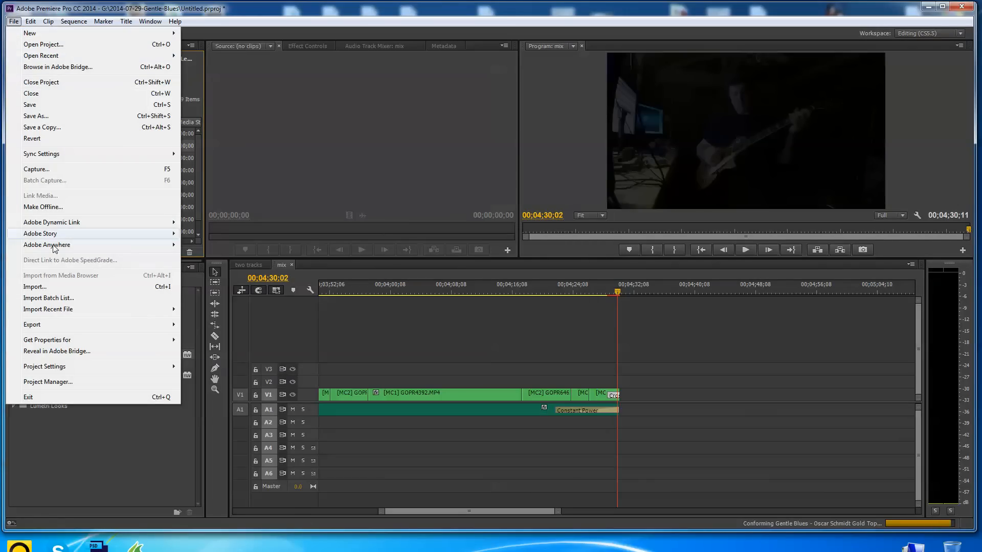
pyautogui.click(34, 287)
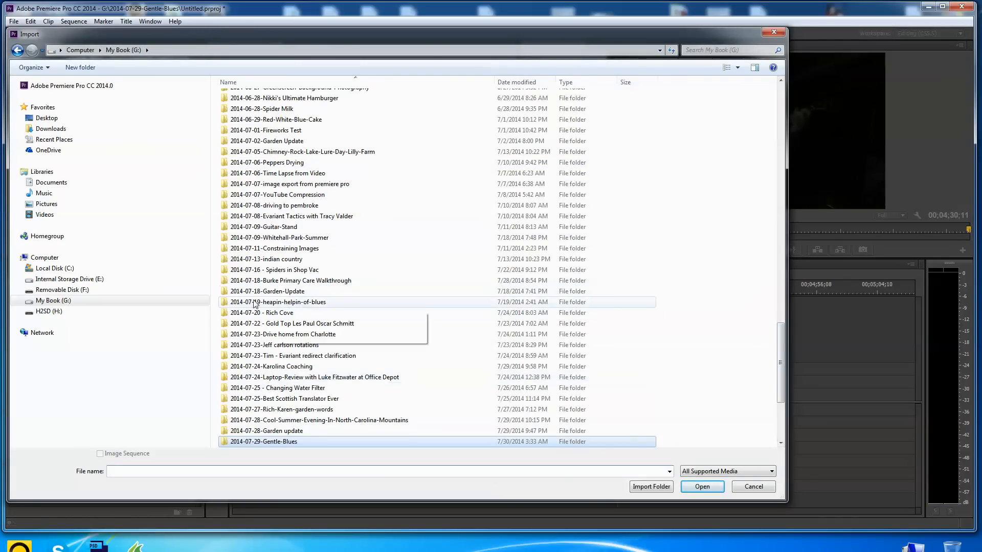
pyautogui.doubleClick(279, 302)
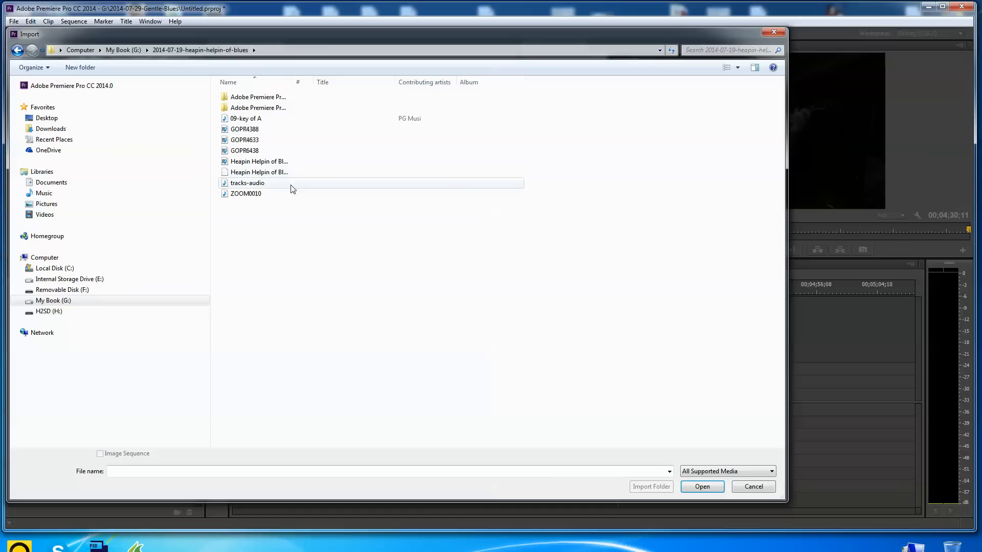
pyautogui.click(259, 161)
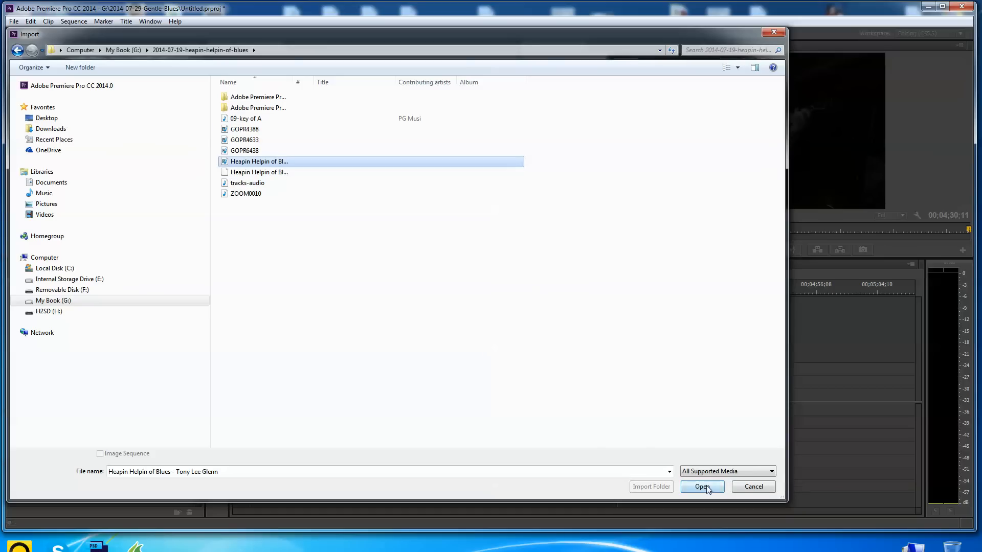
pyautogui.click(701, 486)
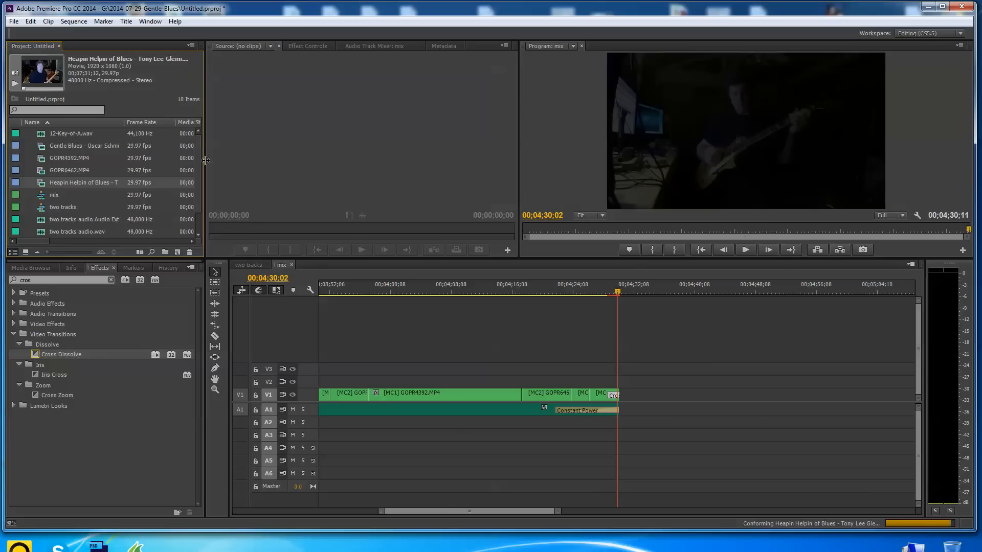
# Step: Create a new sequence named 'cross fade' and set the playhead at its start
pyautogui.rightClick(112, 235)
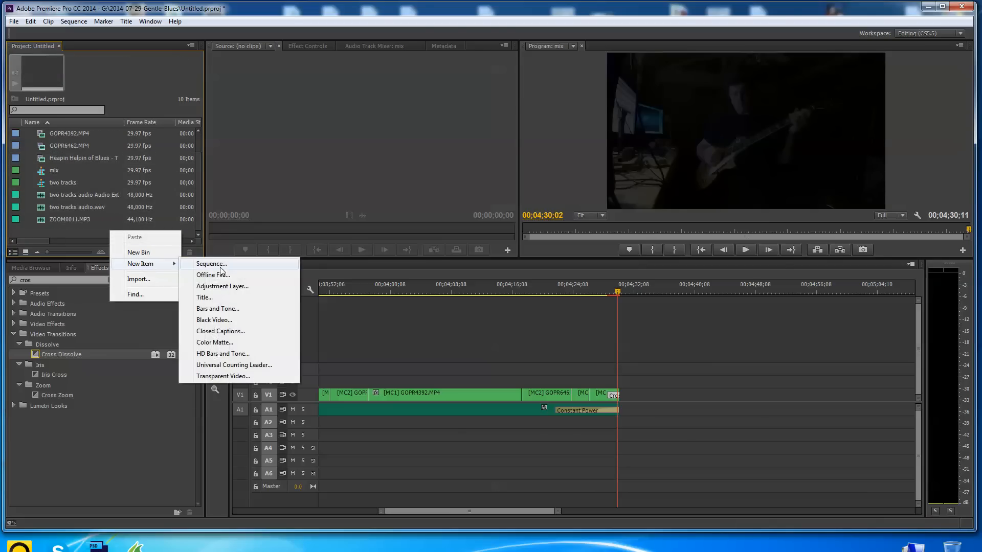
pyautogui.click(211, 264)
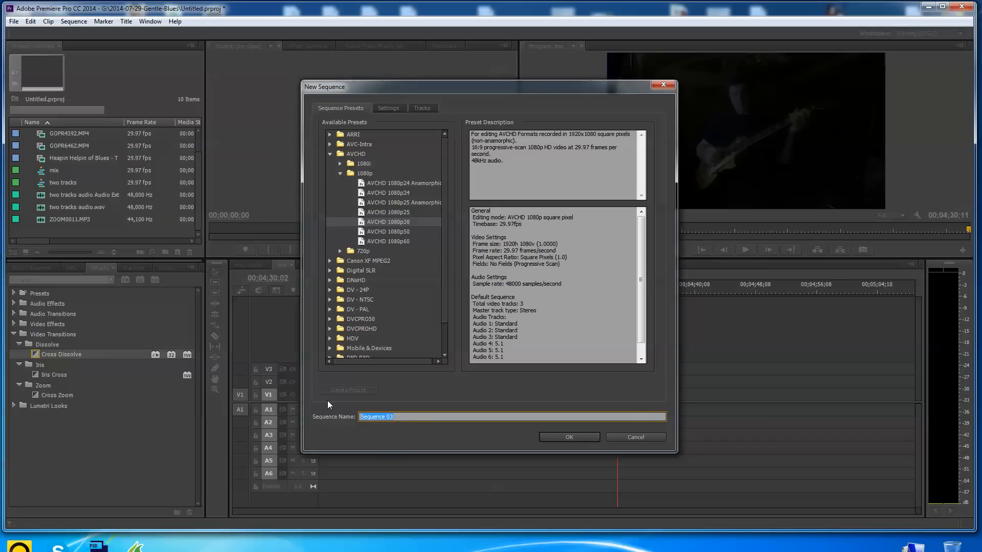
pyautogui.write('cross fa')
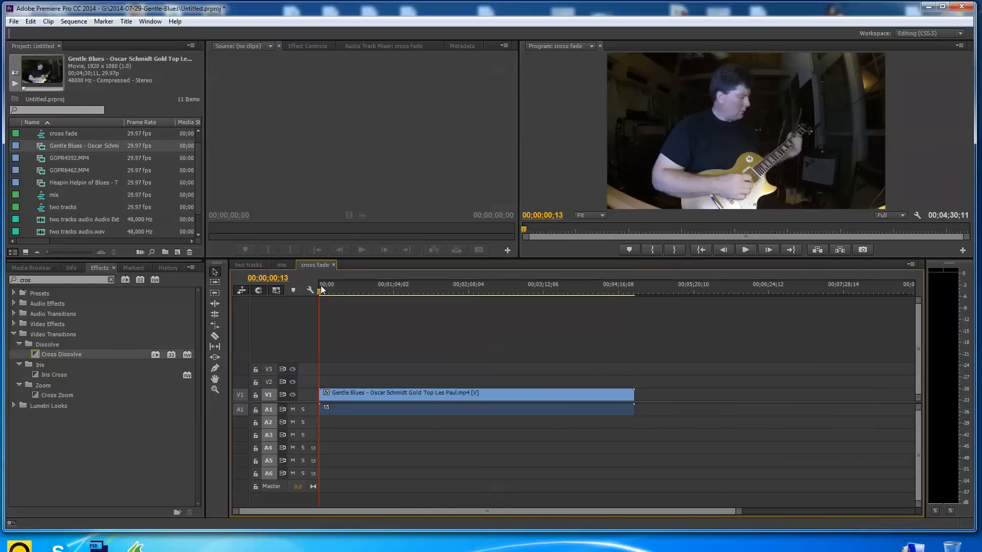
pyautogui.click(466, 291)
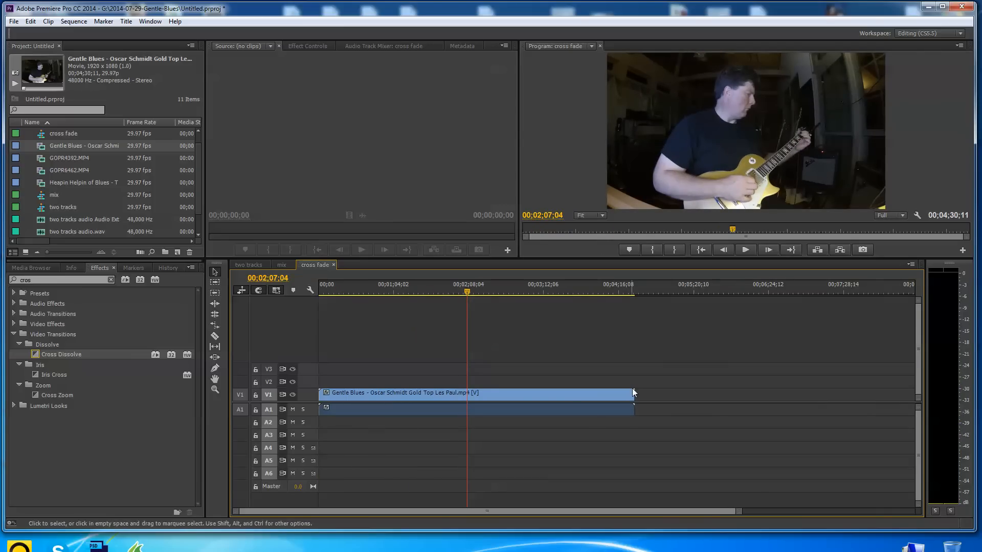
# Step: Trim Gentle Blues to about 35 seconds and load Heapin Helpin of Blues for preview
pyautogui.moveTo(633, 393); pyautogui.dragTo(467, 393)
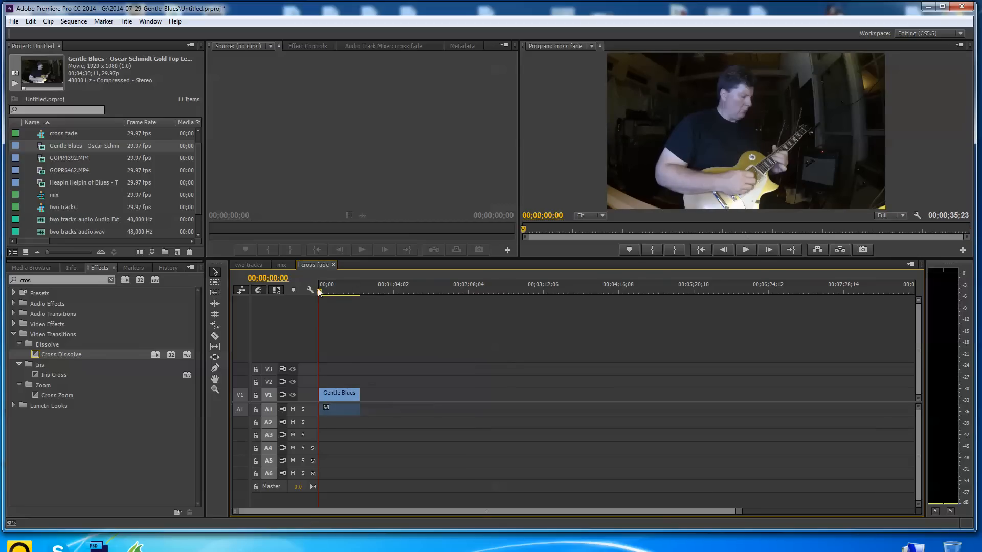
pyautogui.click(357, 292)
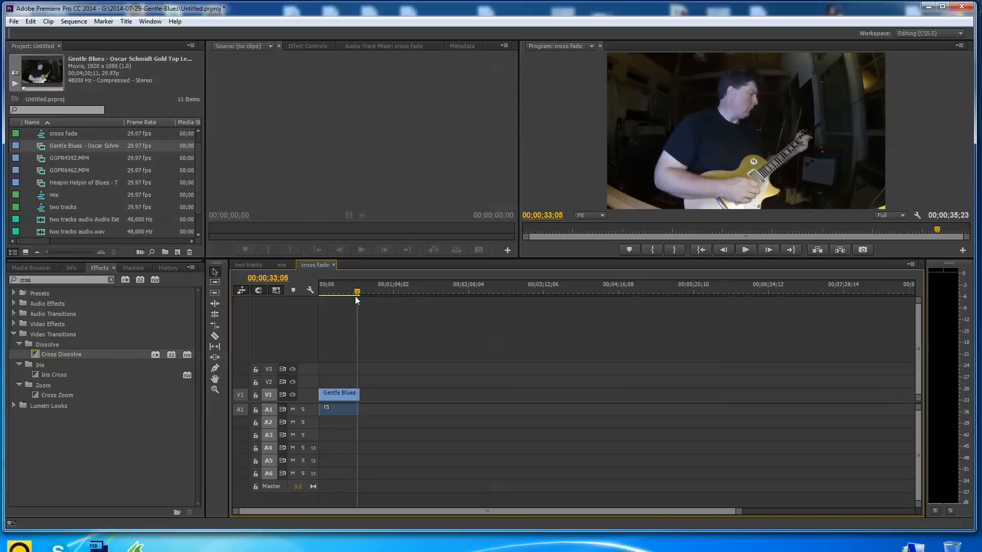
pyautogui.moveTo(345, 275)
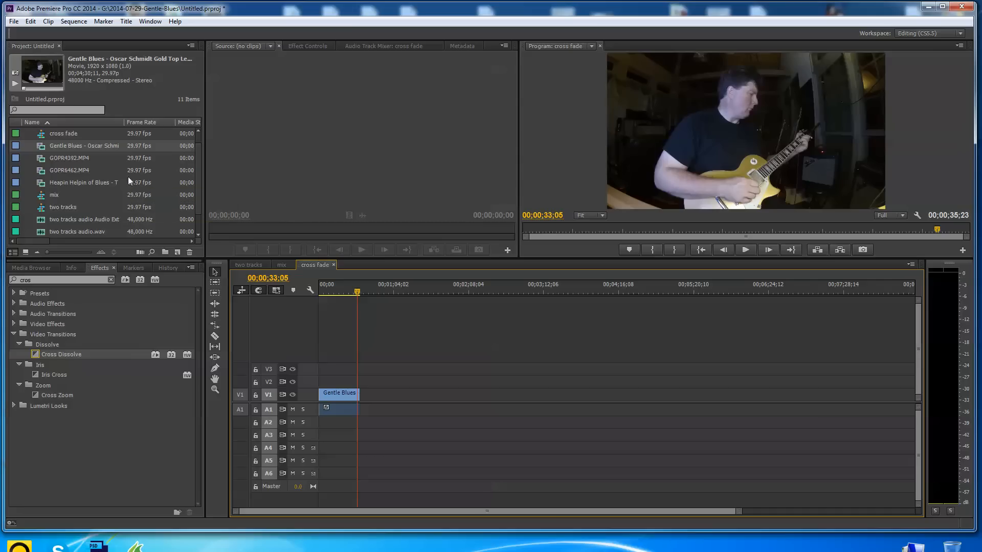
pyautogui.doubleClick(84, 182)
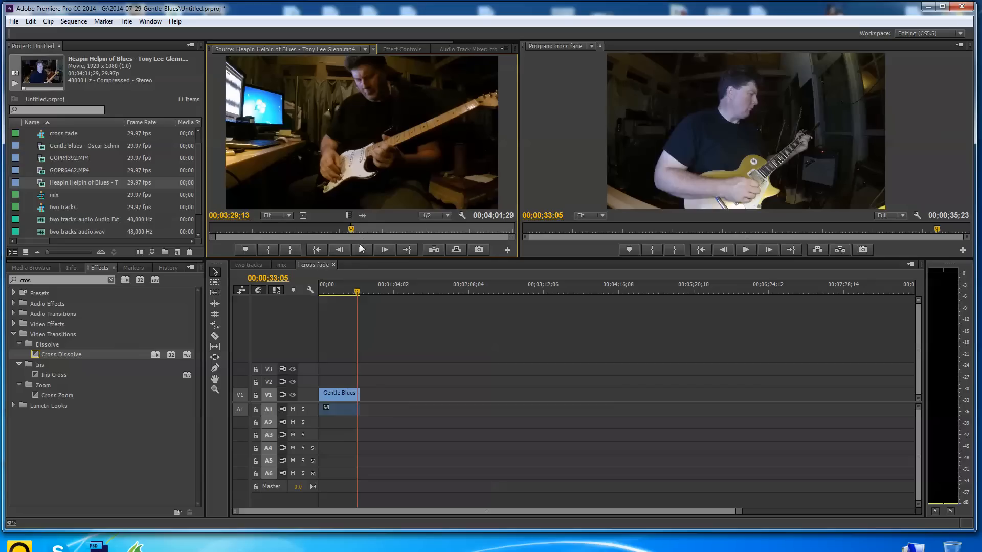
pyautogui.moveTo(268, 250)
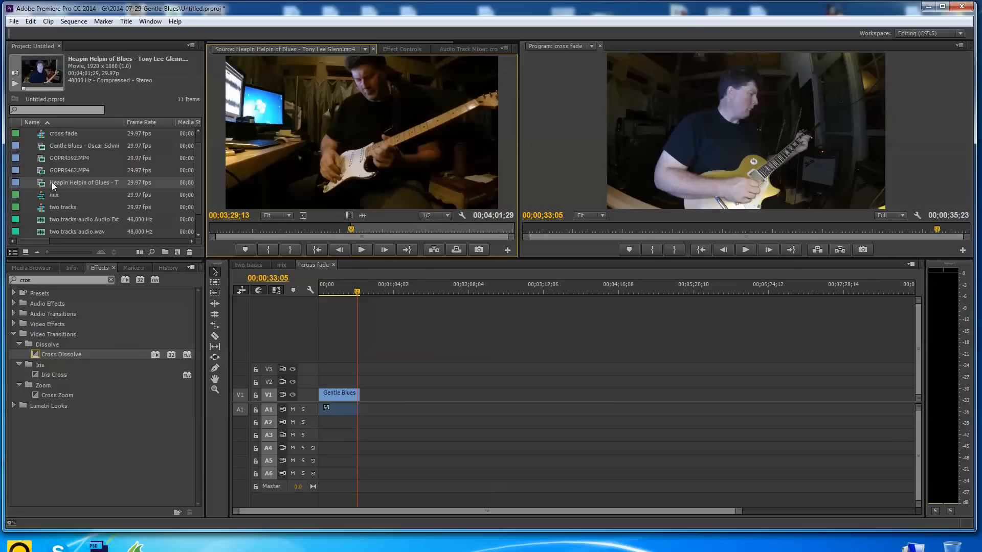
pyautogui.moveTo(351, 108)
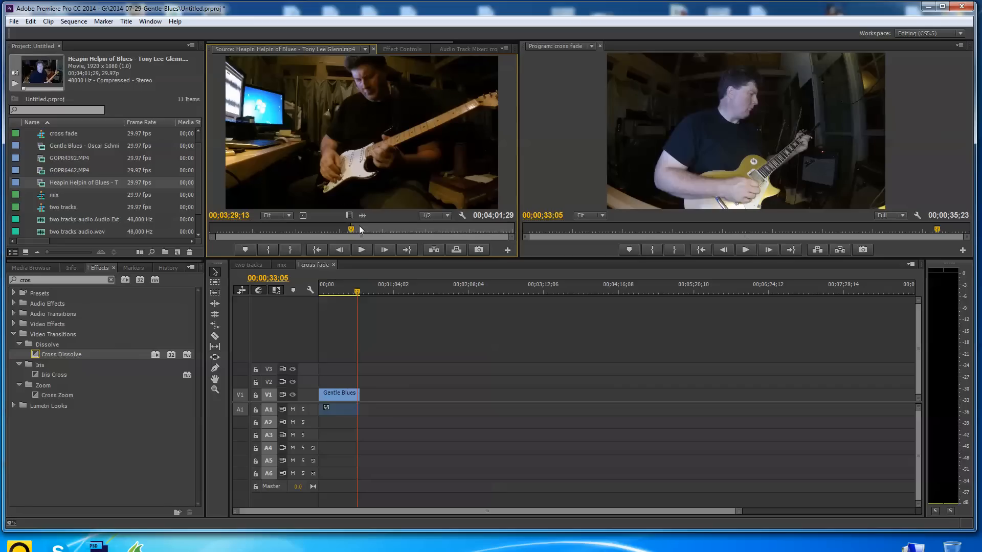
pyautogui.moveTo(352, 235)
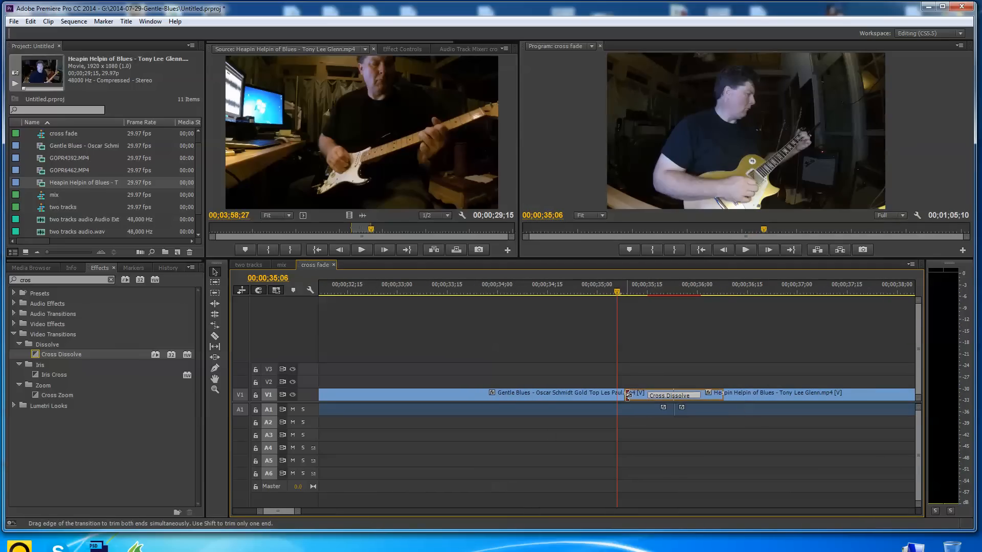
# Step: Select the Cross Dissolve between the two clips and drag its edge longer
pyautogui.click(673, 395)
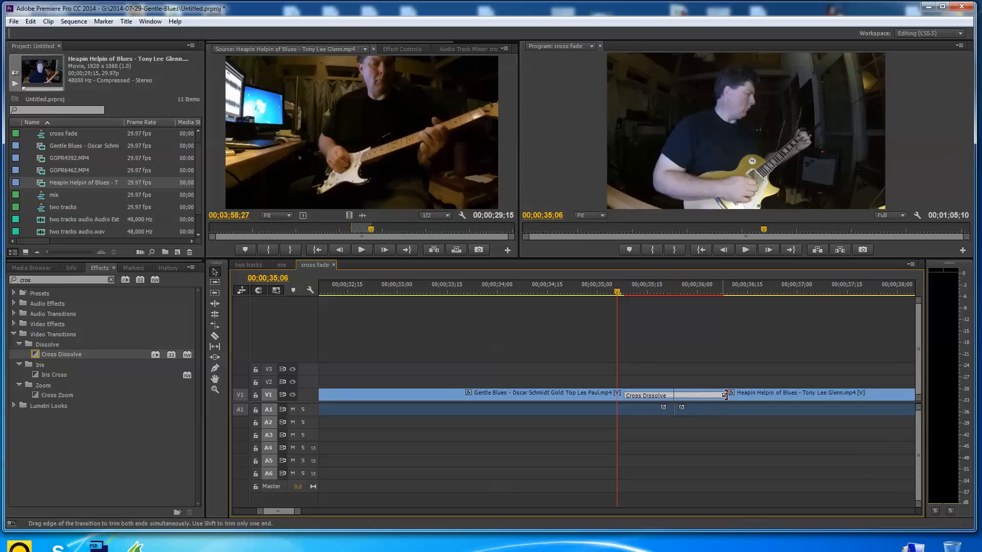
pyautogui.moveTo(719, 396); pyautogui.dragTo(735, 395)
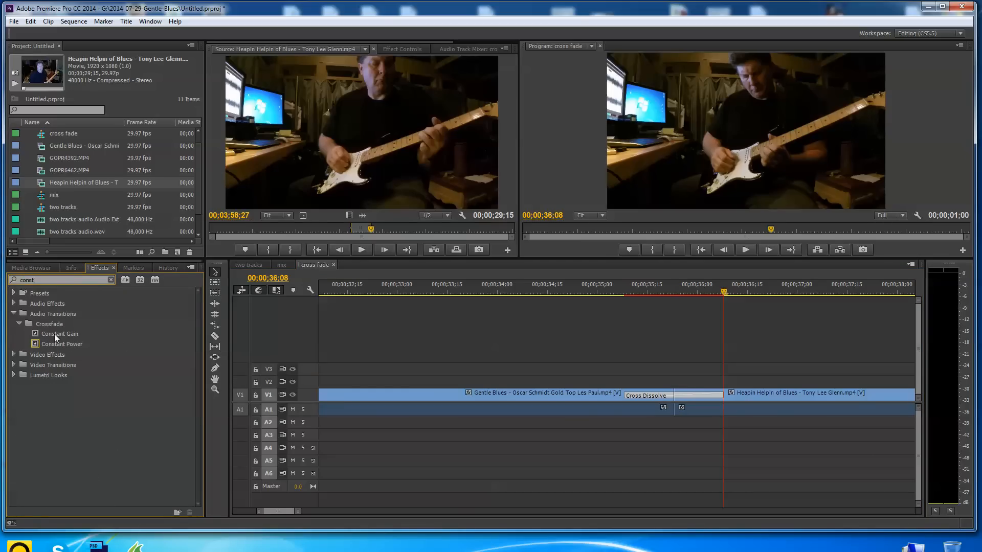
# Step: Drop Constant Power onto the A1 edit point between Gentle Blues and Heapin Helpin of Blues
pyautogui.moveTo(61, 343); pyautogui.dragTo(651, 400)
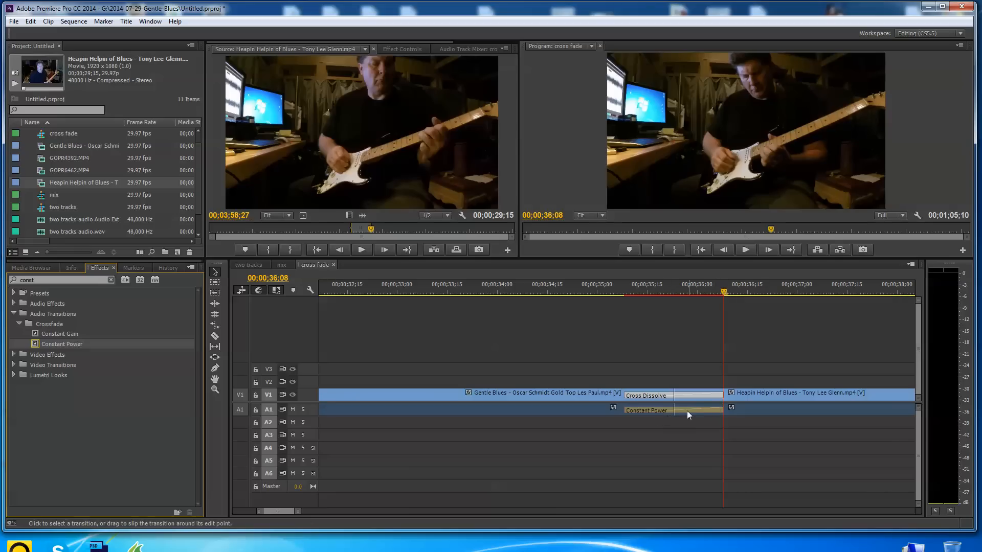
pyautogui.click(648, 410)
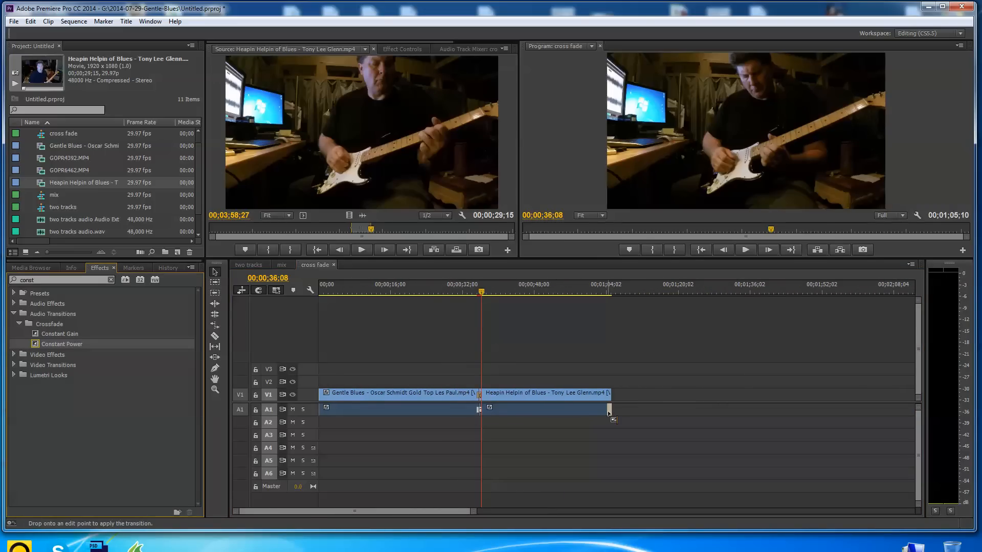
pyautogui.click(59, 280)
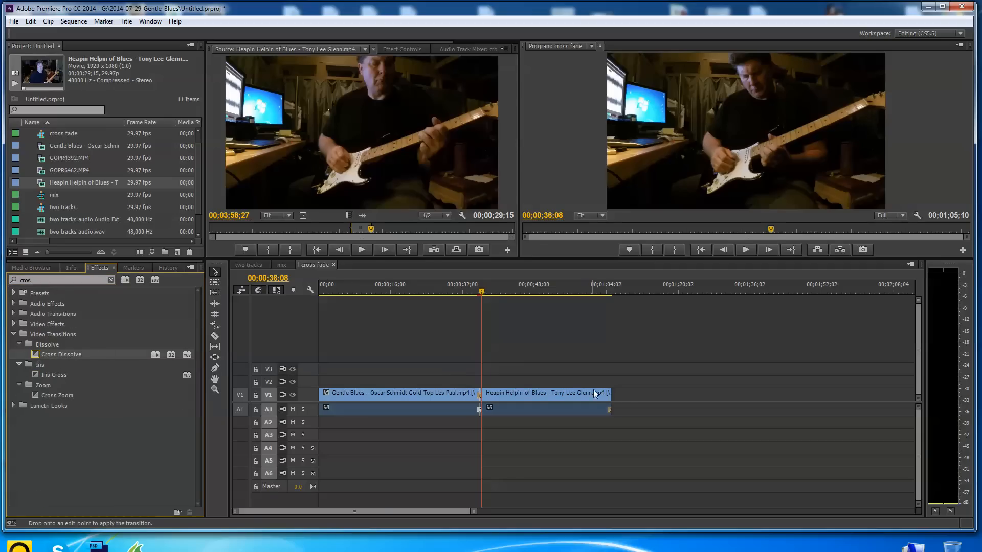
pyautogui.click(541, 322)
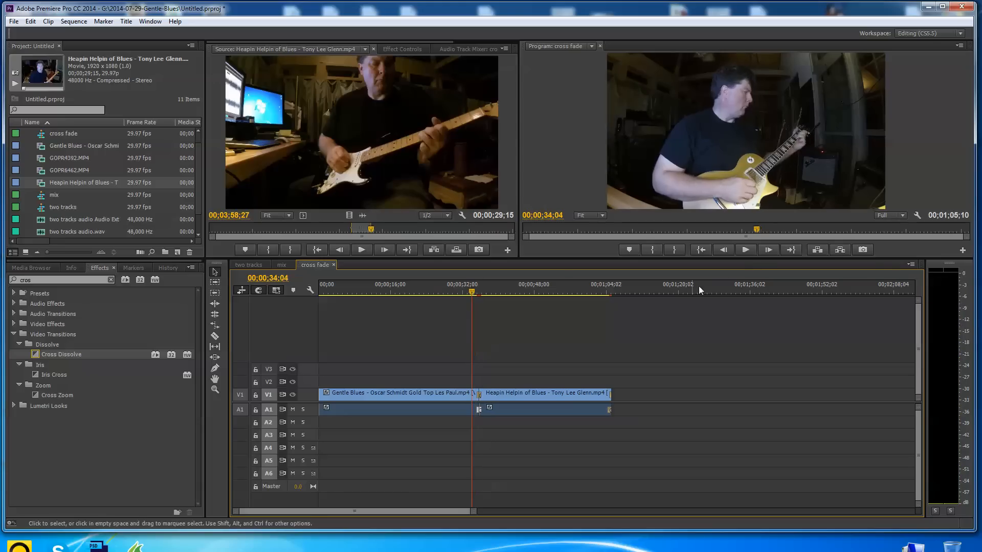
pyautogui.click(744, 249)
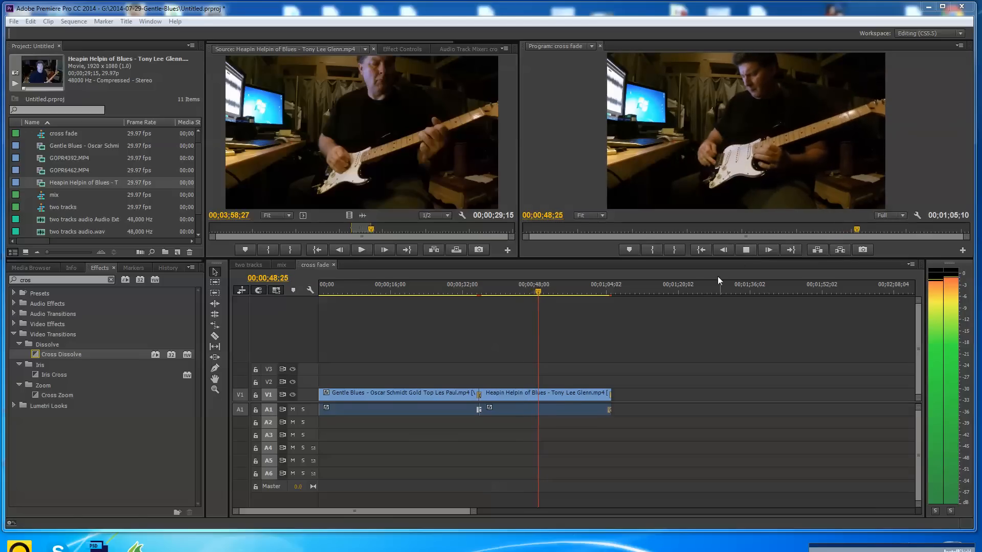
# Step: Stop the preview playback and move the playhead into the second clip
pyautogui.click(745, 249)
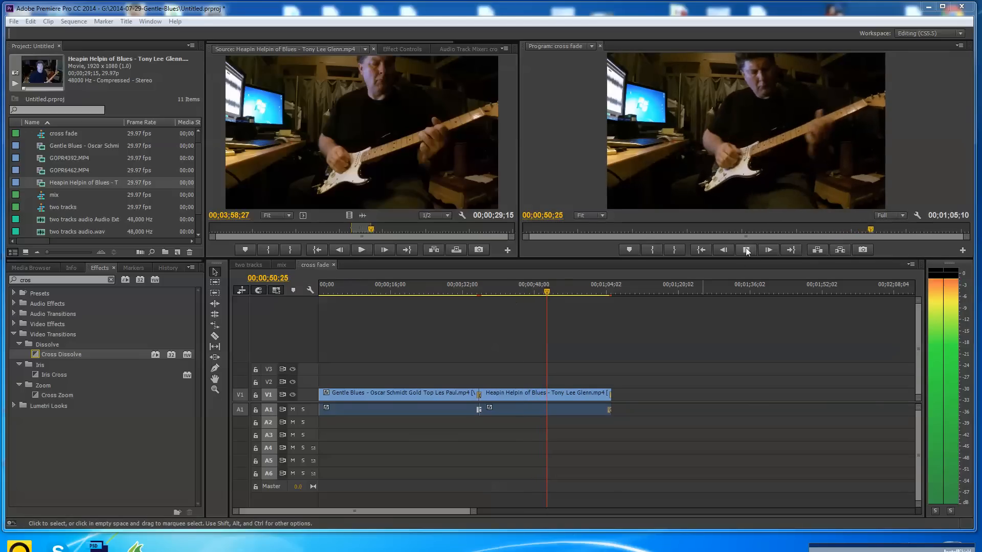
pyautogui.click(744, 250)
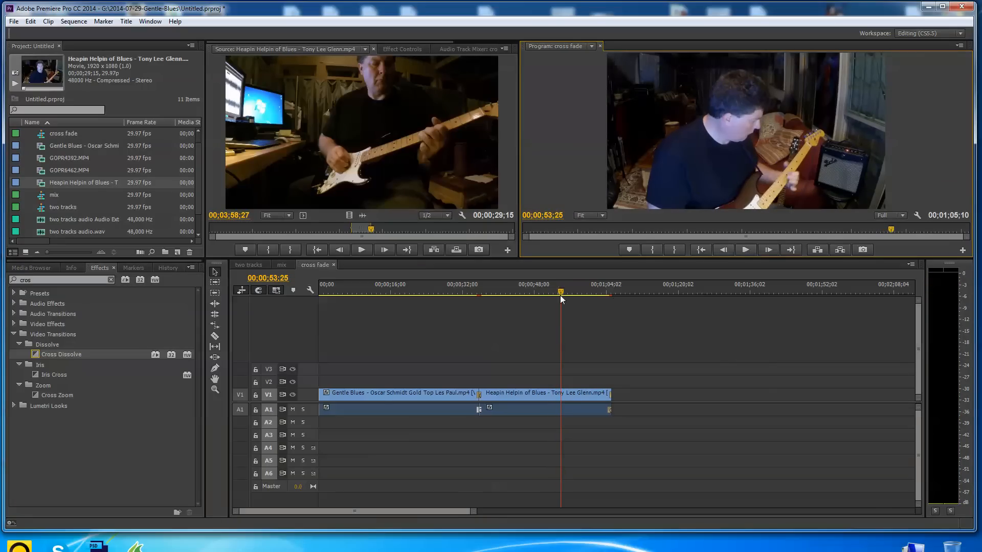
pyautogui.click(598, 293)
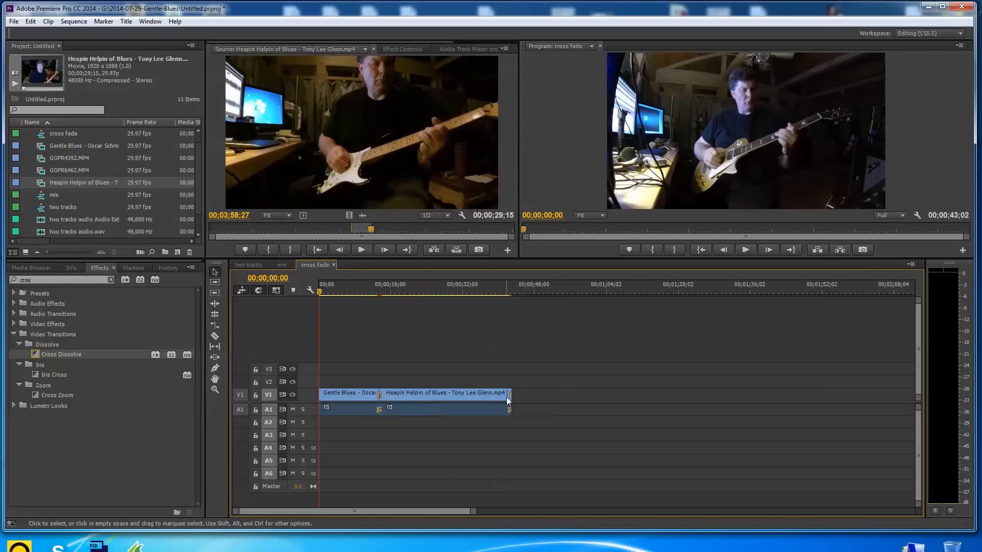
# Step: Select the start of the V1 clip where the fade-in Cross Dissolve goes
pyautogui.click(509, 395)
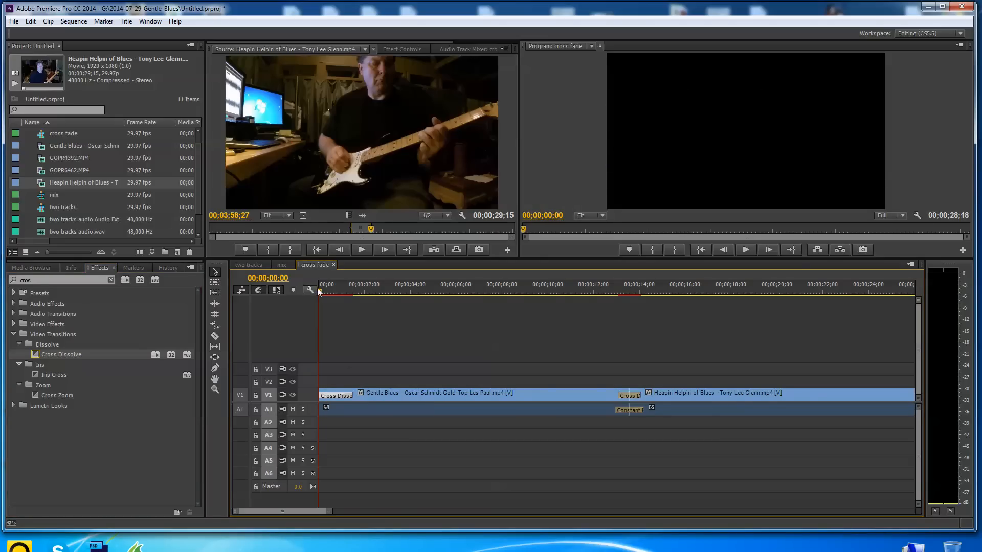
pyautogui.moveTo(138, 368)
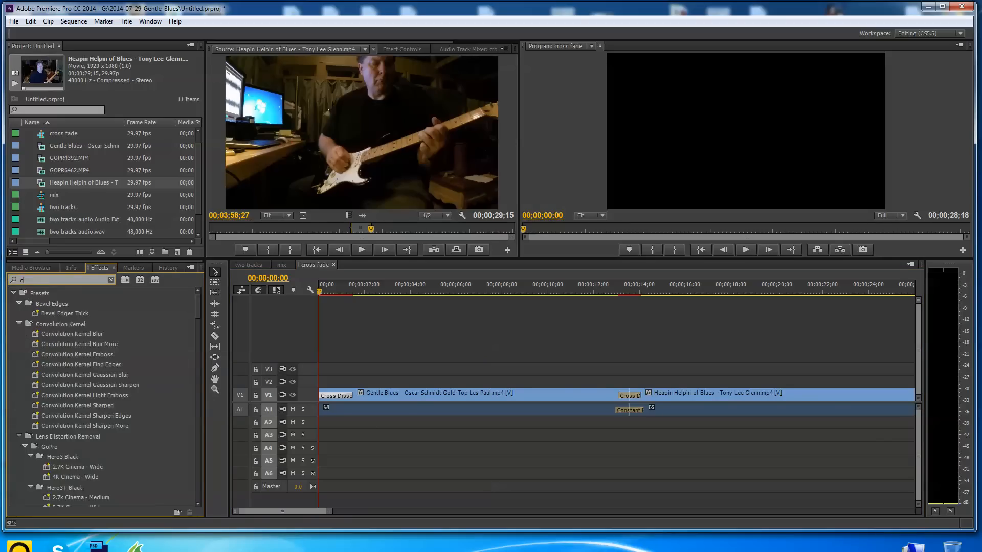
# Step: Search the Effects panel for 'cons' to find the Constant Power crossfade
pyautogui.write('ons')
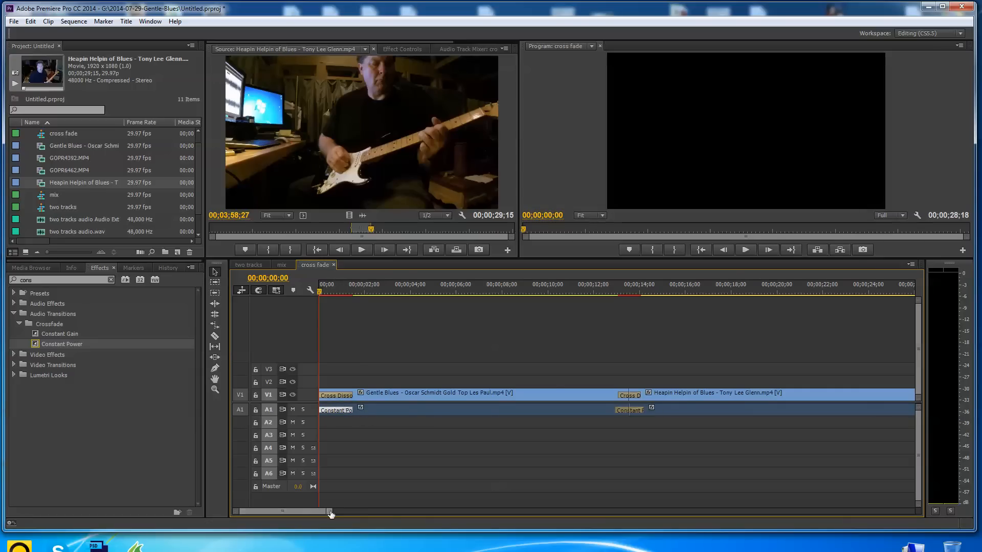
# Step: Zoom the timeline out to show the end of the Heapin Helpin of Blues clip
pyautogui.moveTo(330, 511); pyautogui.dragTo(426, 519)
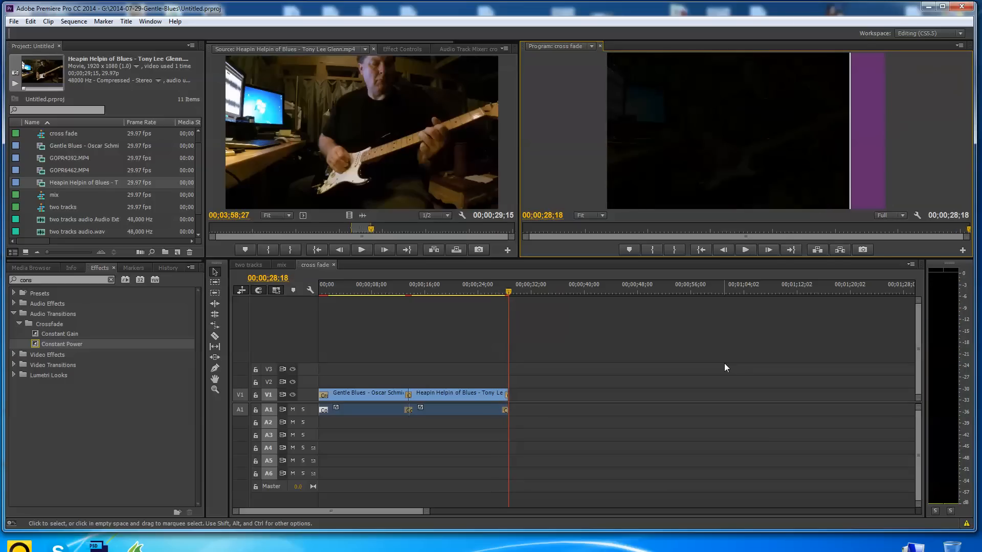
pyautogui.moveTo(391, 421)
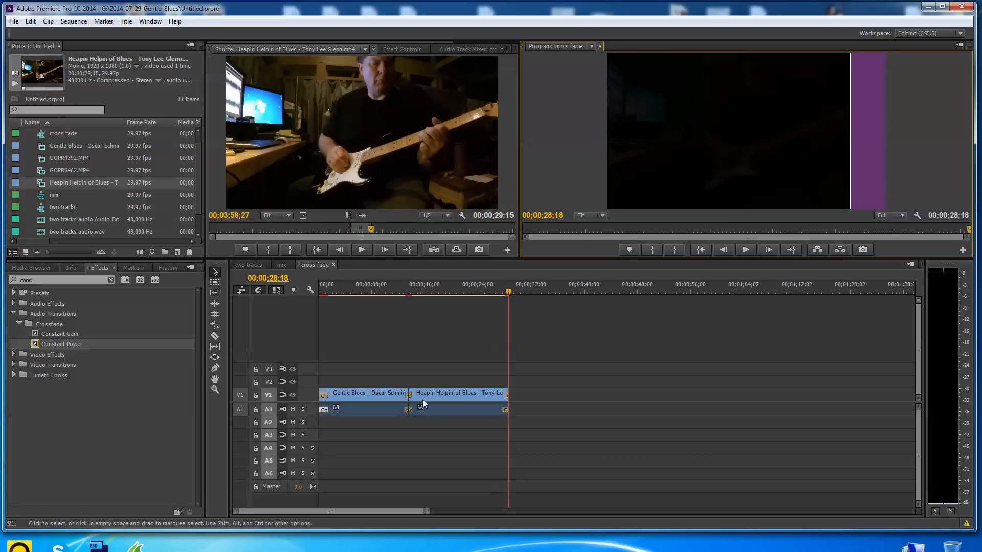
pyautogui.moveTo(482, 410)
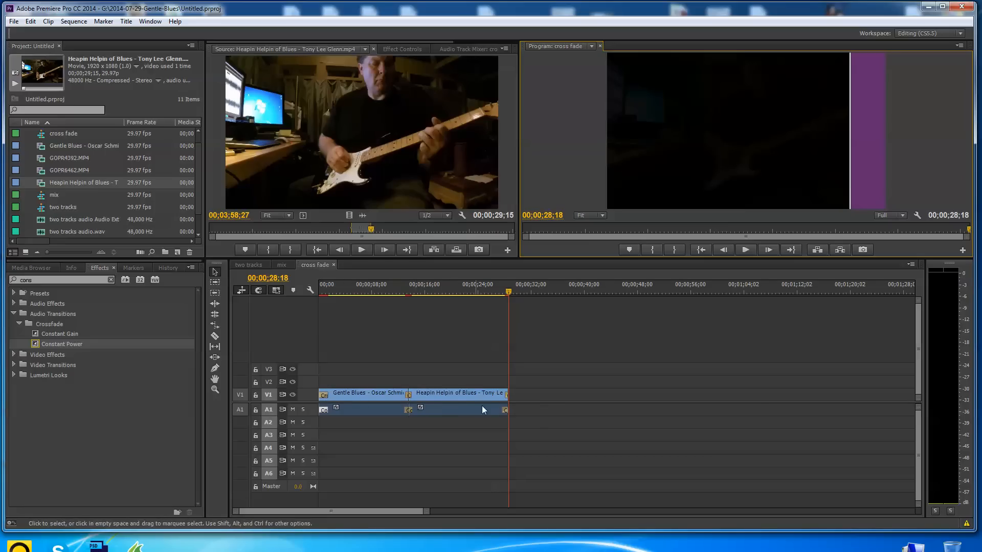
pyautogui.moveTo(506, 427)
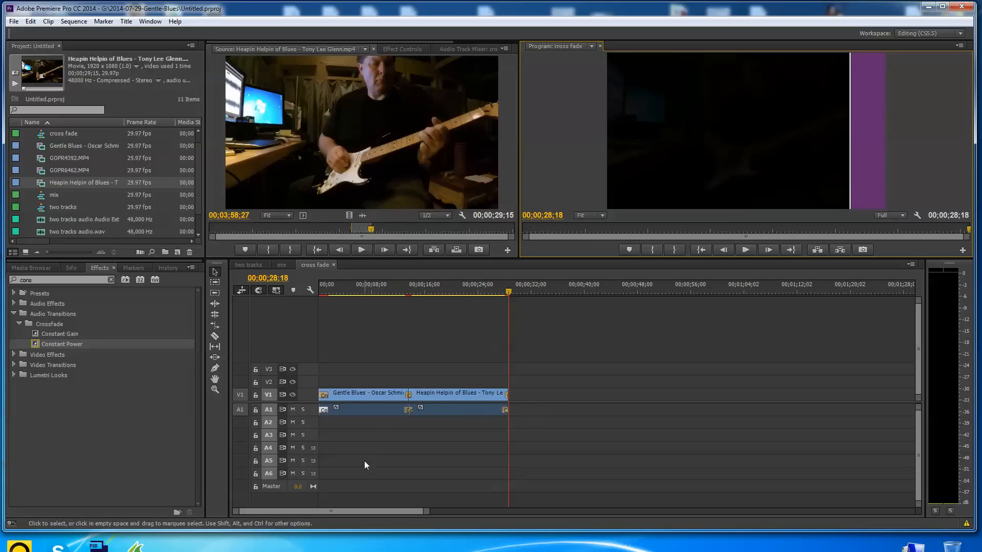
pyautogui.moveTo(363, 471)
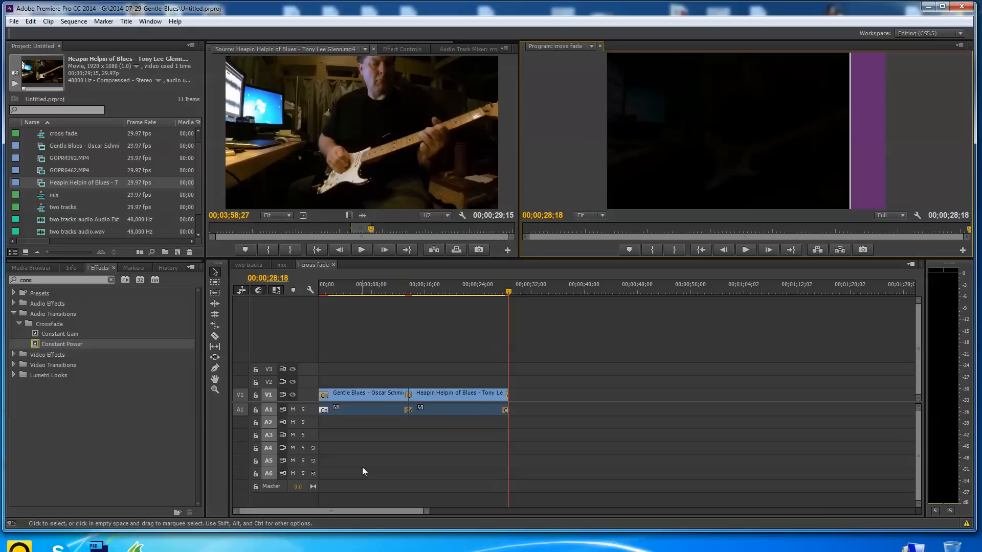